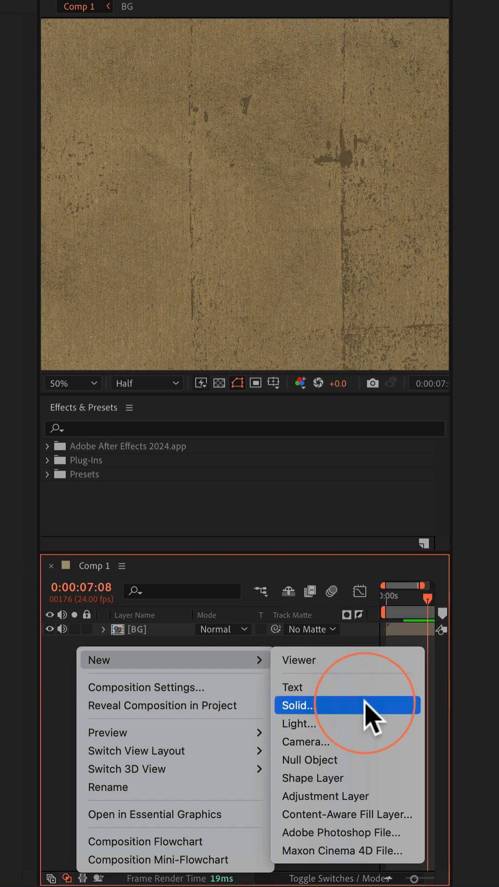
Create a comp-size Black Solid 2 layer above the BG layer.
left_click(296, 705)
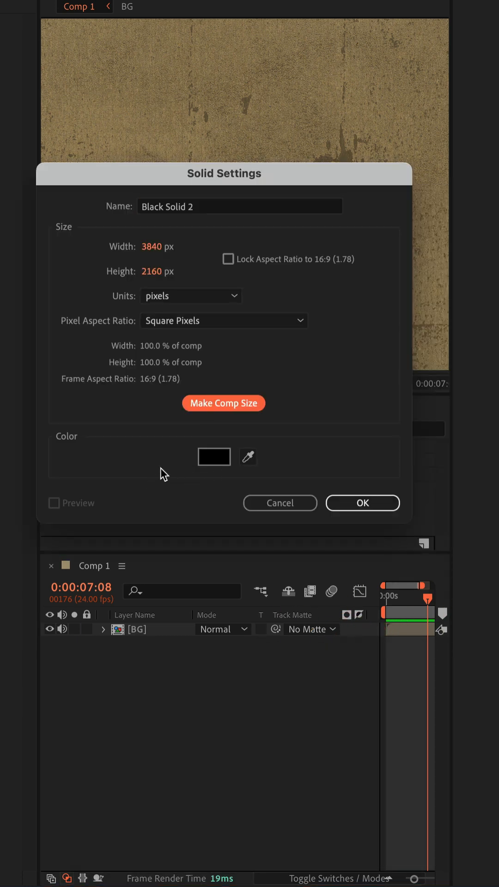
left_click(363, 503)
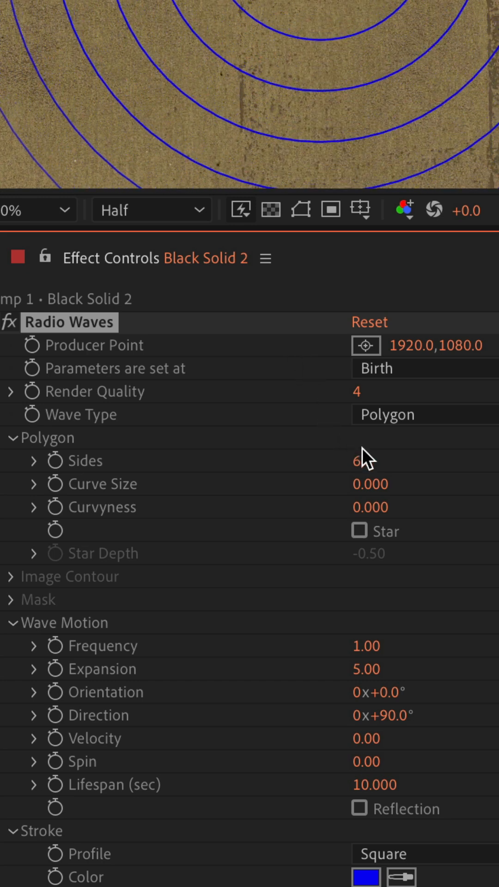
Set the Radio Waves polygon to 30 sides and enable Star for blue starburst waves.
double_click(365, 462)
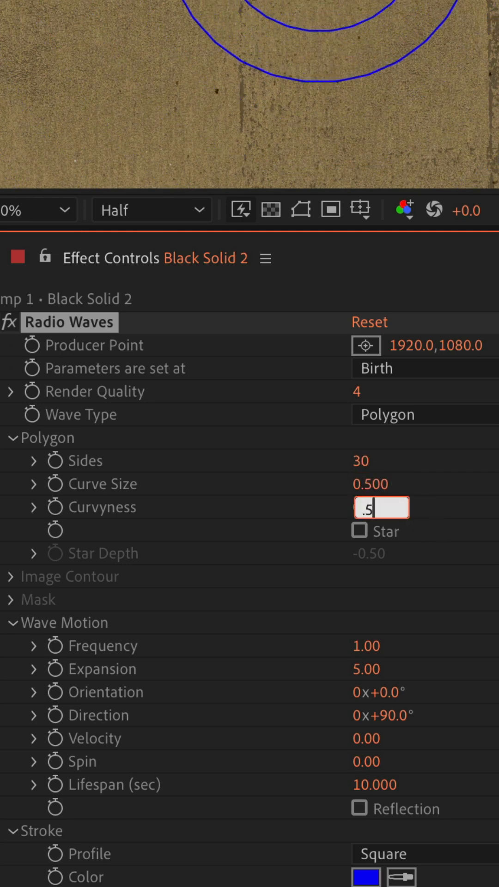
left_click(358, 531)
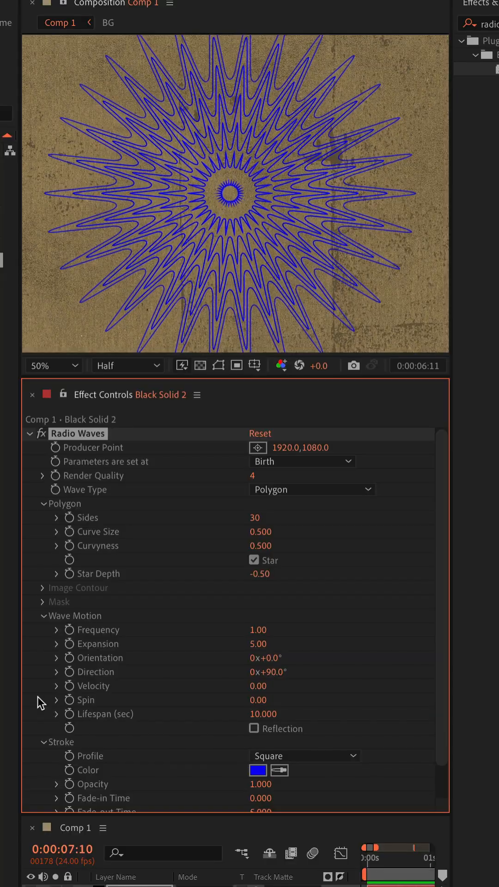